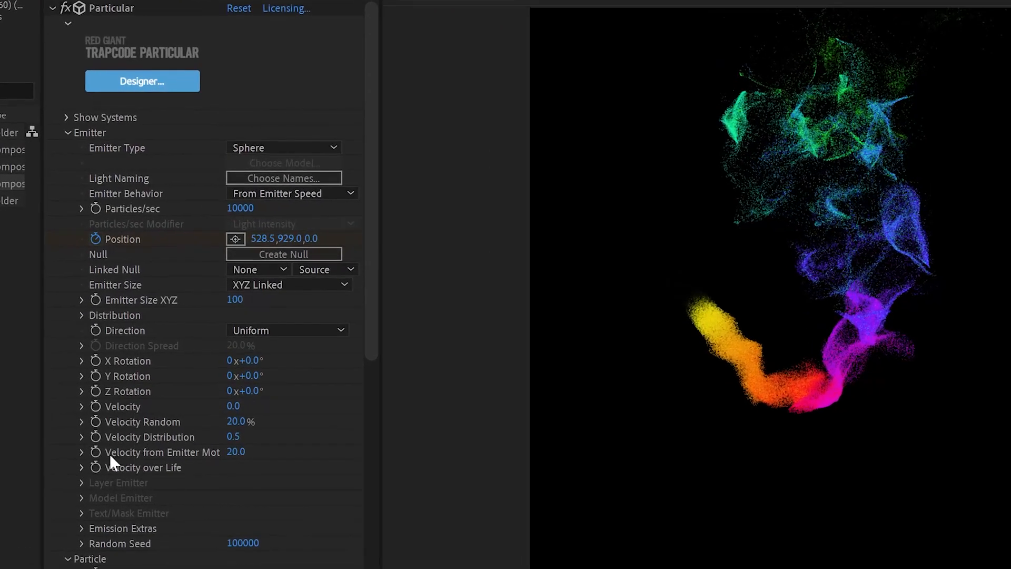
# Step: Expand Emitter > Velocity over Life in Particular to show its flat full-velocity curve
pyautogui.click(82, 468)
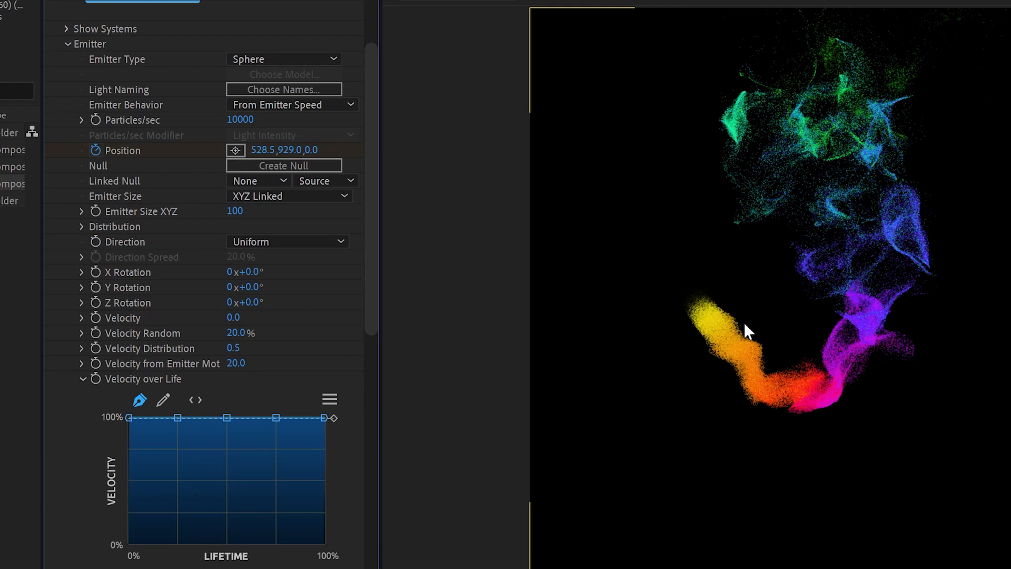
pyautogui.moveTo(862, 120)
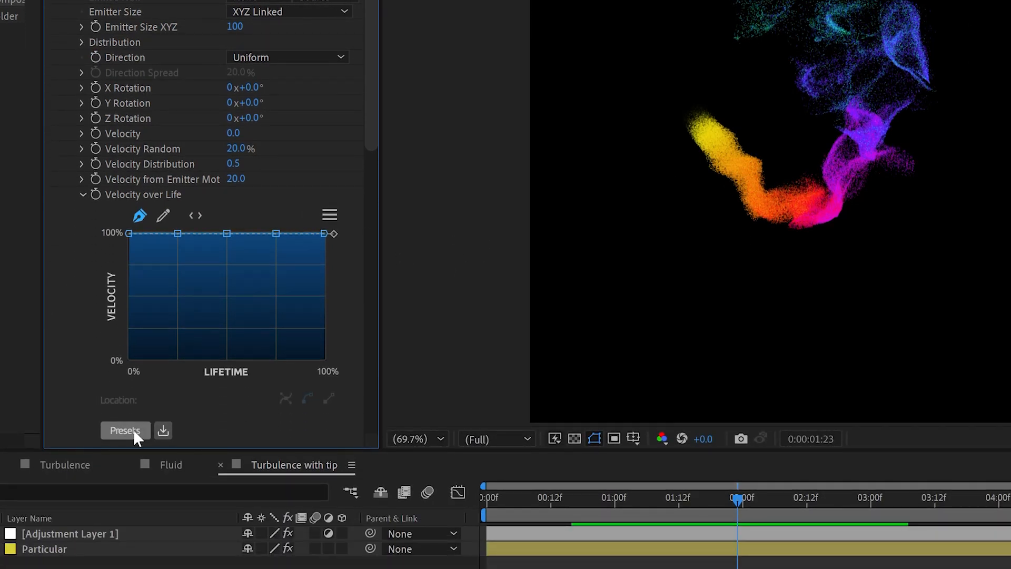
# Step: Apply a falloff preset and drag mid-curve points so velocity drops from 100% to 0%
pyautogui.click(125, 431)
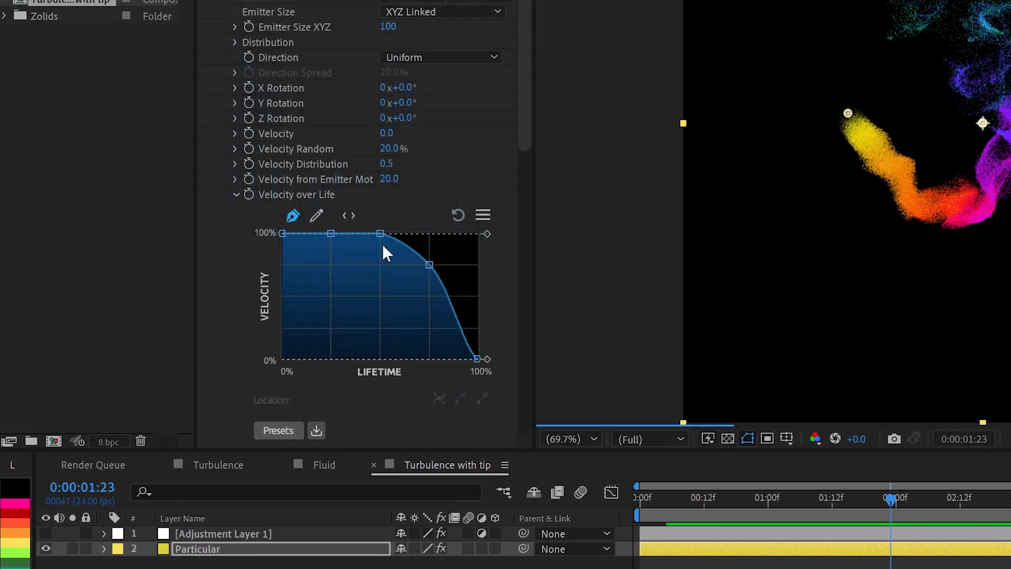
pyautogui.moveTo(379, 234); pyautogui.dragTo(368, 266)
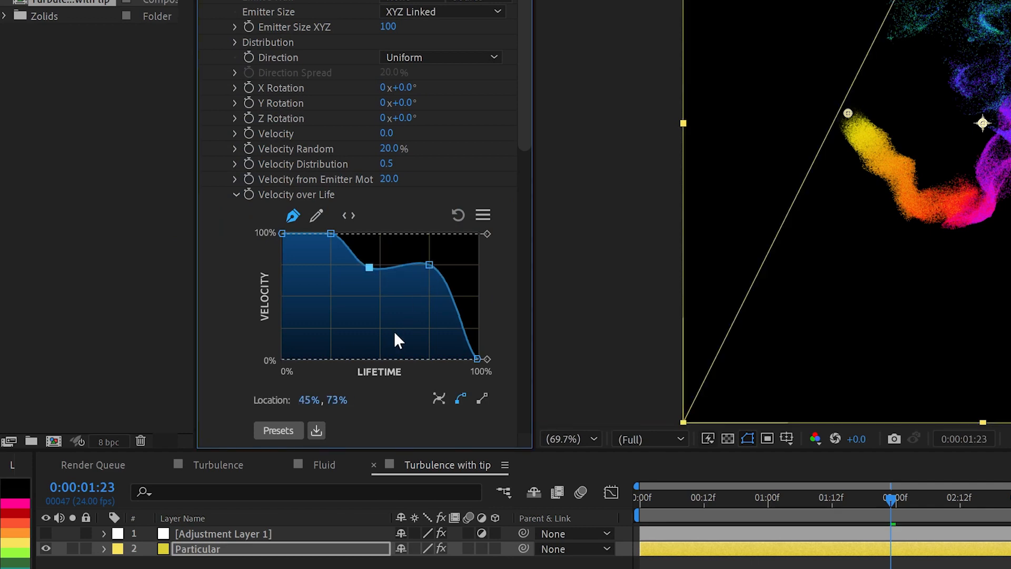
pyautogui.moveTo(368, 266); pyautogui.dragTo(393, 331)
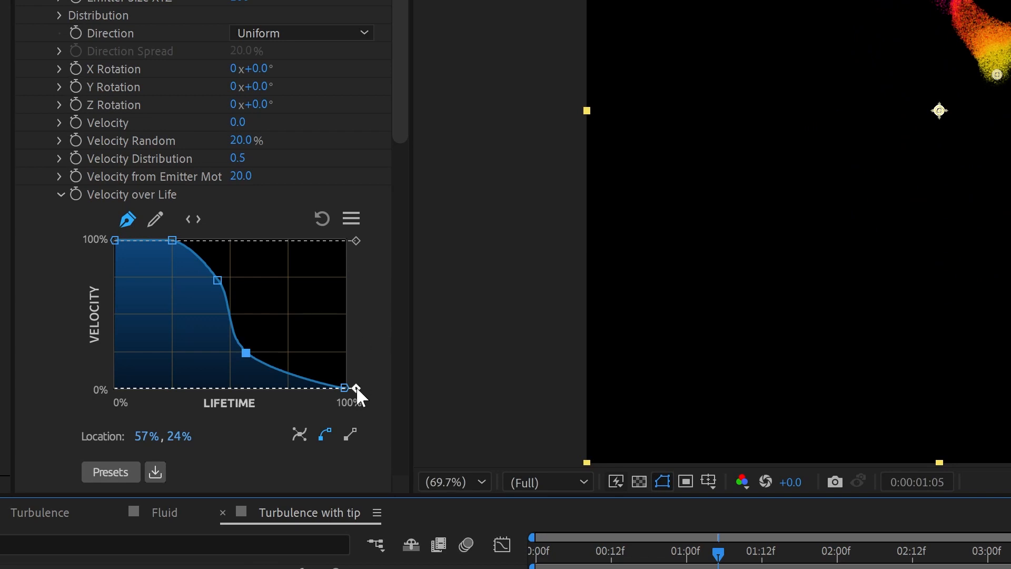
# Step: Raise the curve's end point so velocity tapers to about 20% instead of zero
pyautogui.moveTo(344, 388); pyautogui.dragTo(344, 365)
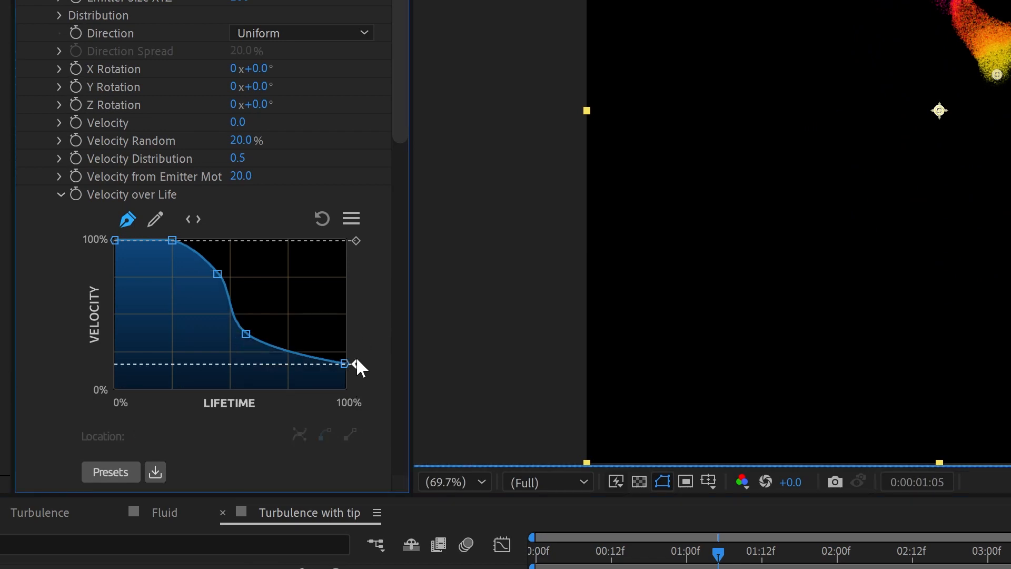